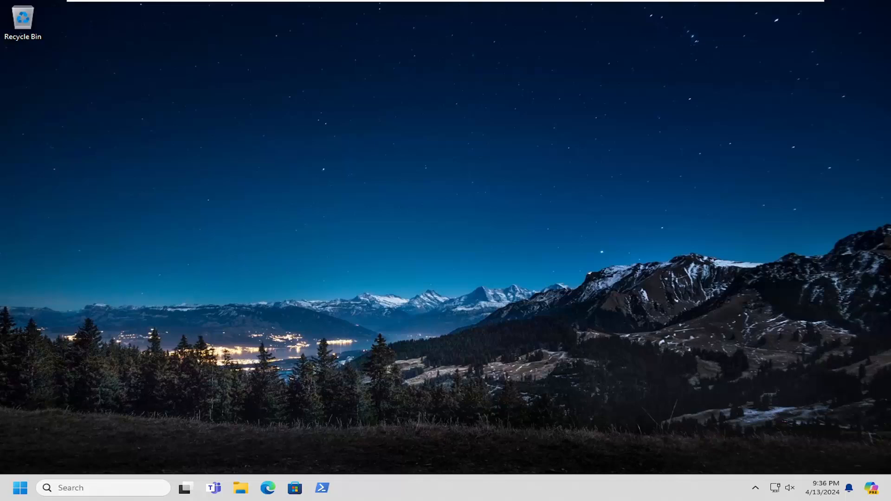
mouse_move(367, 298)
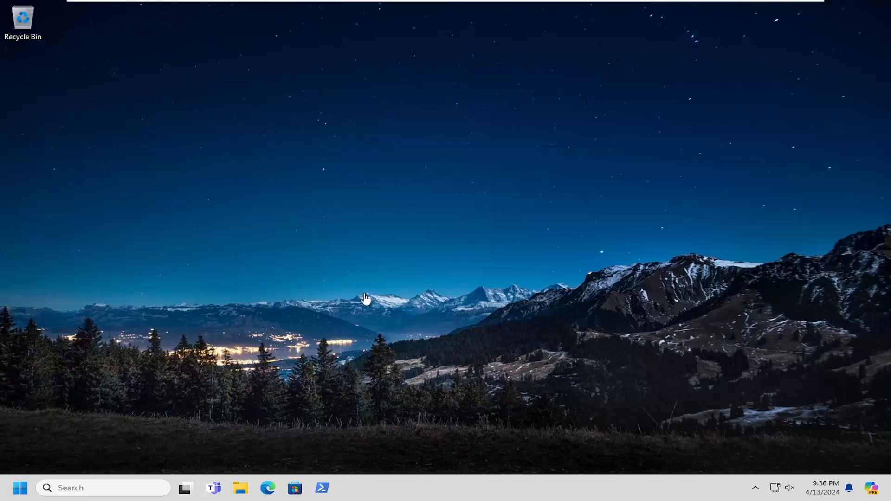
- Search Start for cmd and launch Command Prompt as administrator, approving the UAC prompt
left_click(20, 488)
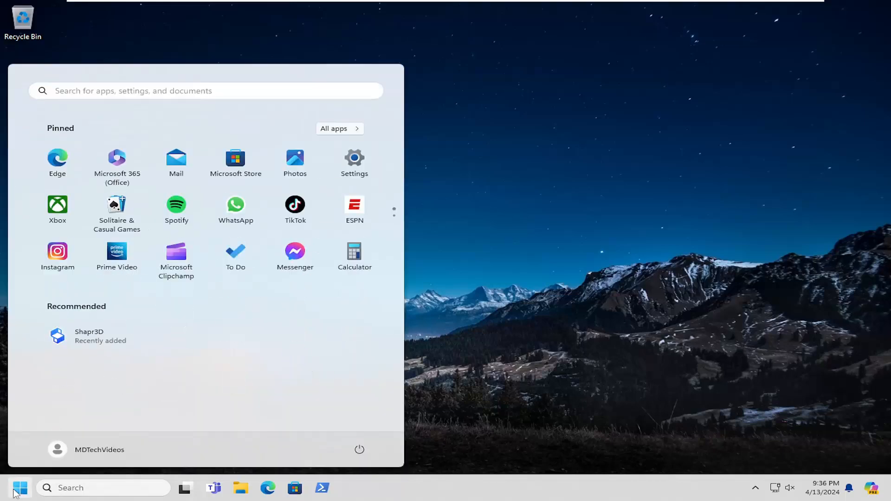
type("cmd")
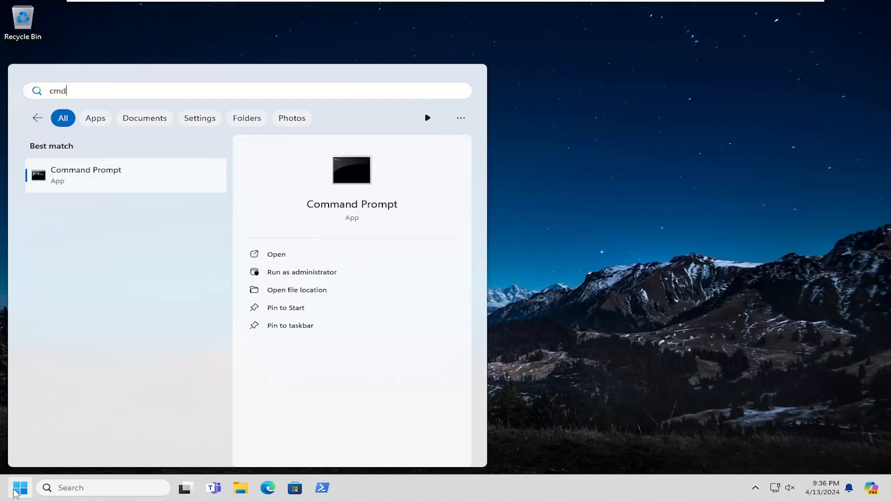
mouse_move(88, 182)
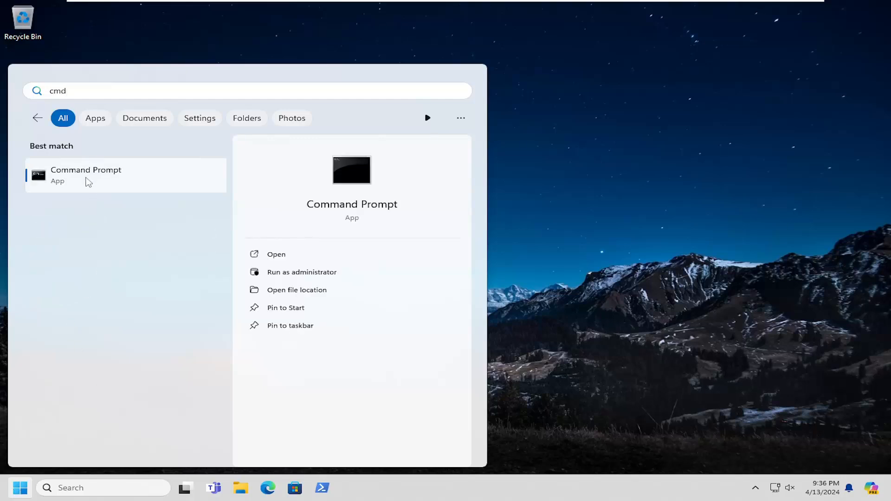
right_click(85, 175)
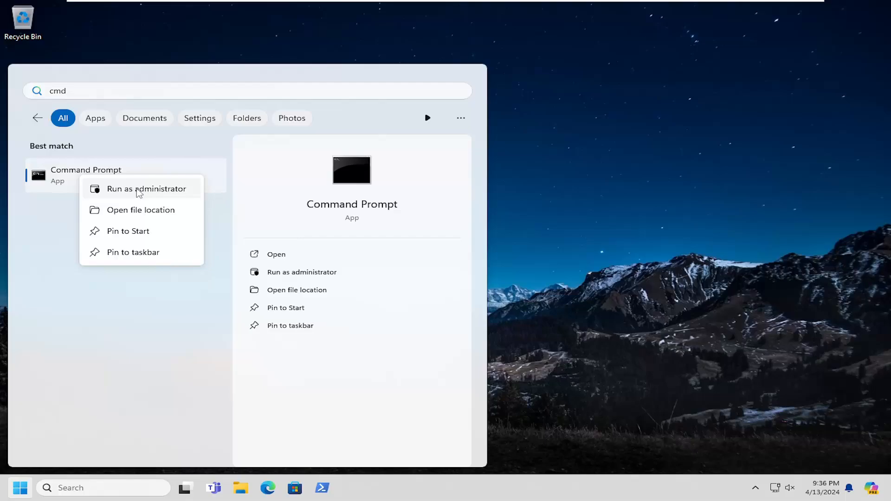
left_click(147, 189)
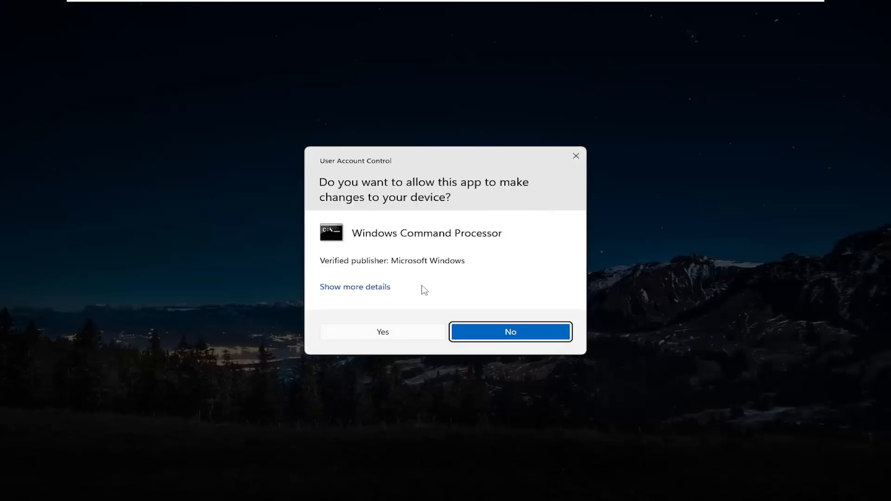
left_click(383, 332)
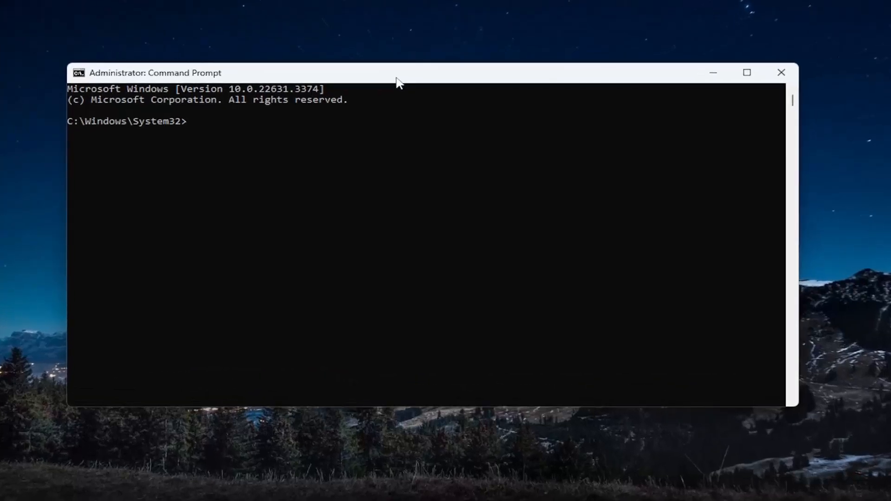
- Enter the command 'ipconfig /flushdns' at the elevated prompt
type("ipco")
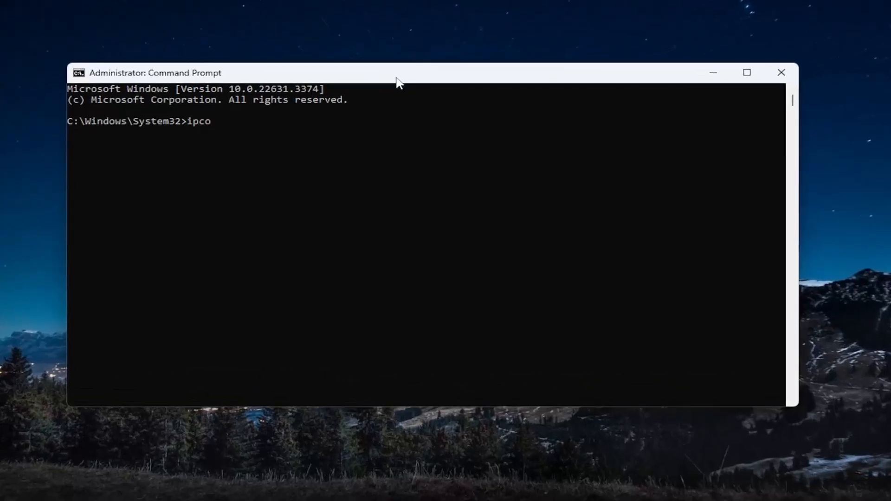
type("nfig")
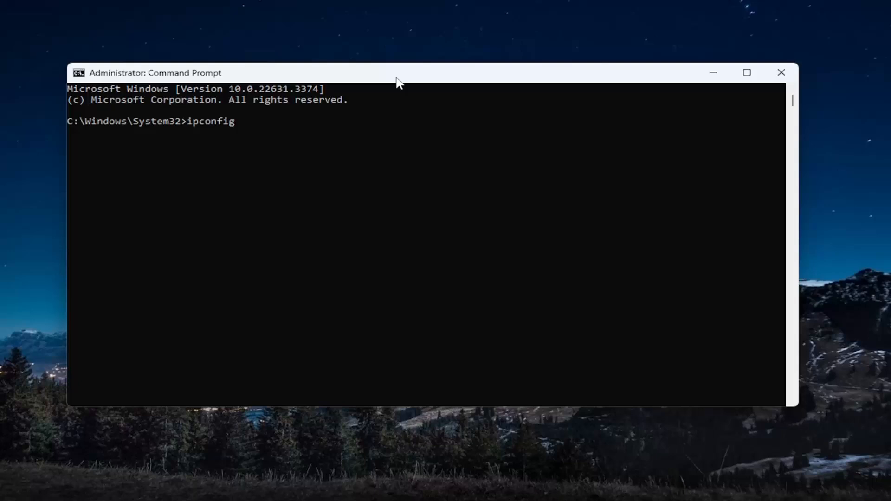
type("/flush")
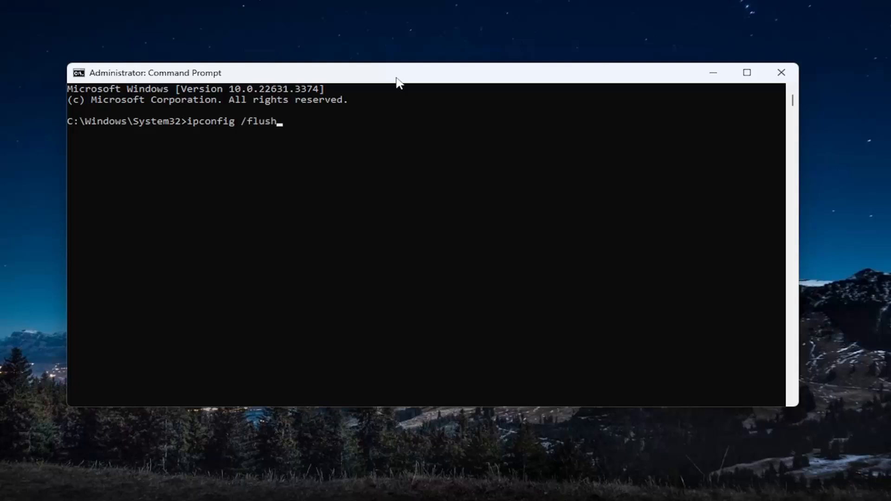
type("dns")
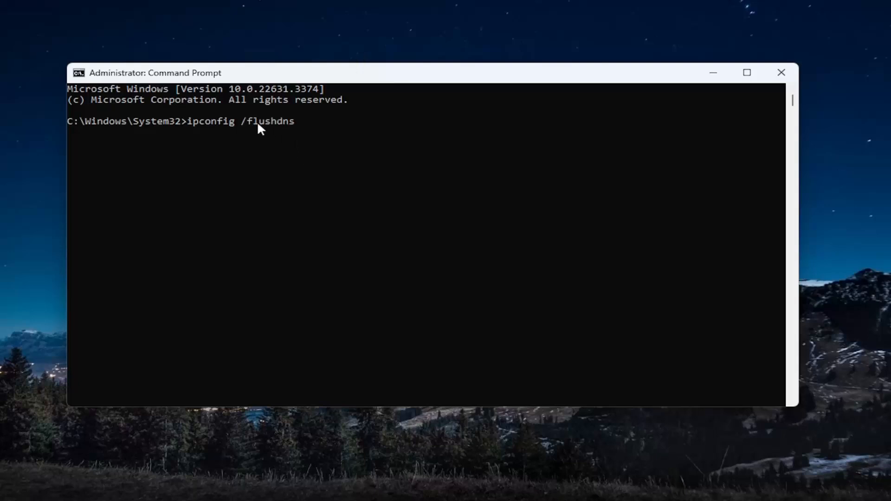
mouse_move(230, 166)
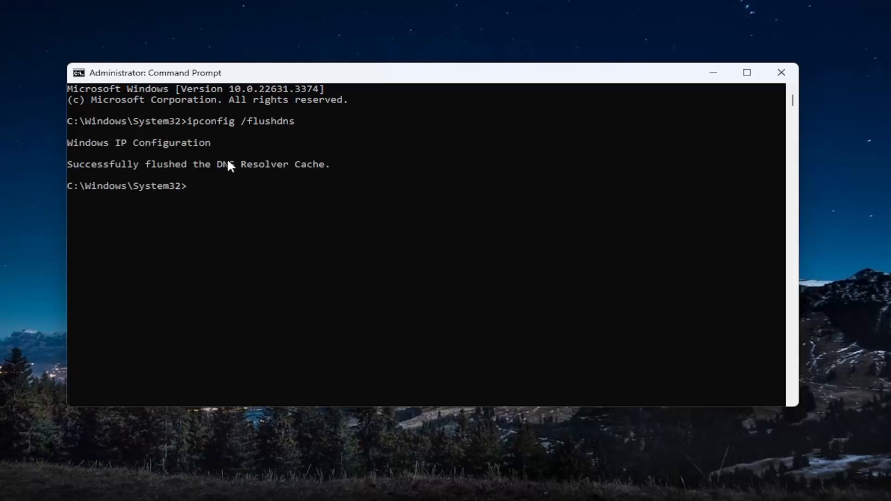
mouse_move(192, 180)
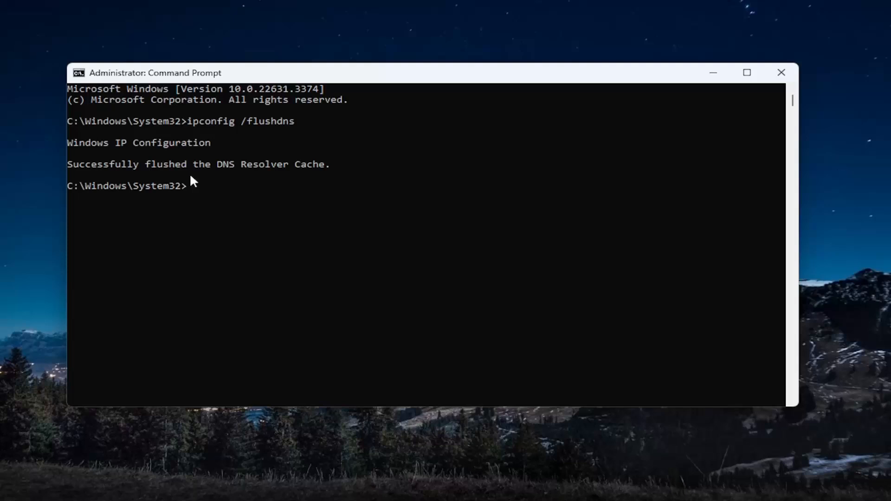
mouse_move(151, 177)
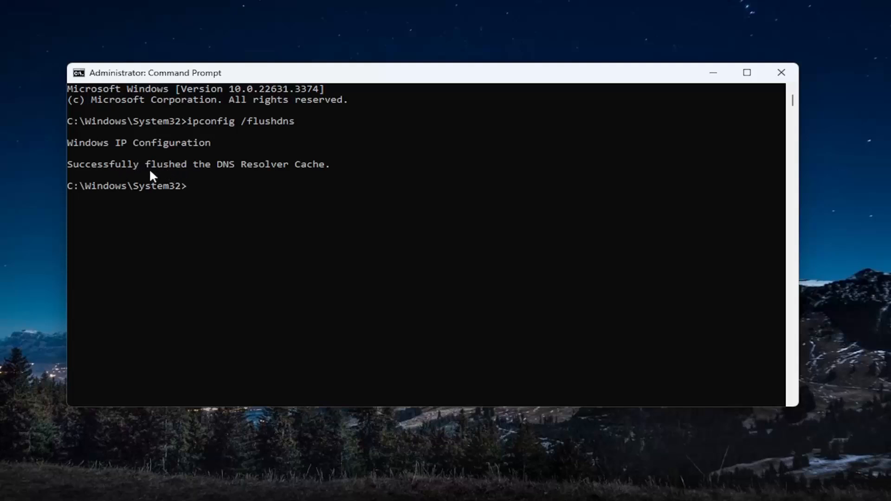
mouse_move(270, 238)
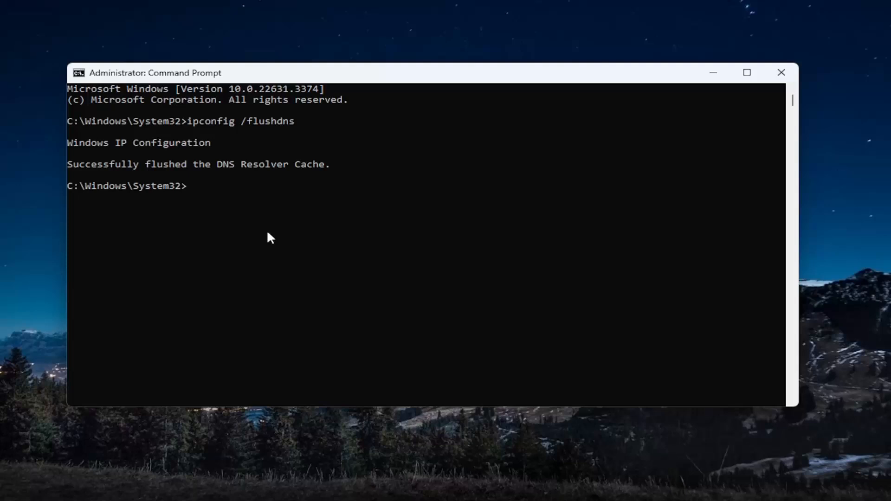
- Run 'netsh winsock reset' to reset the Winsock catalog
type("netsh w")
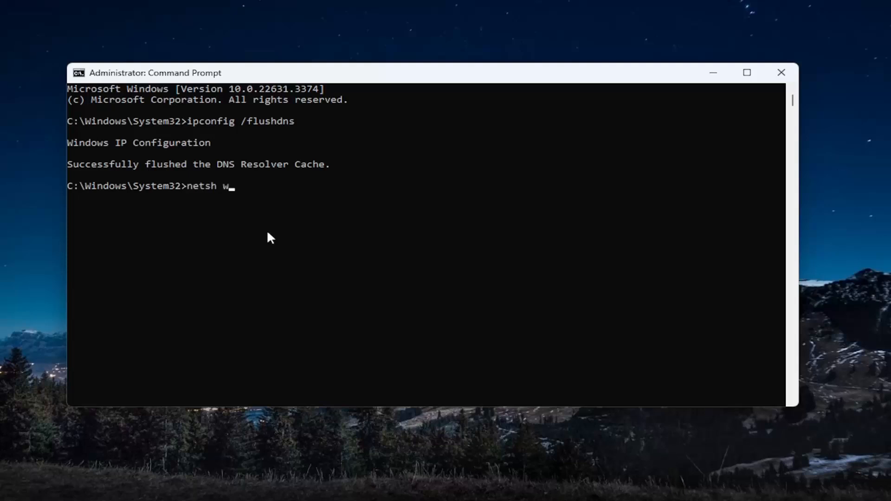
type("insock reset")
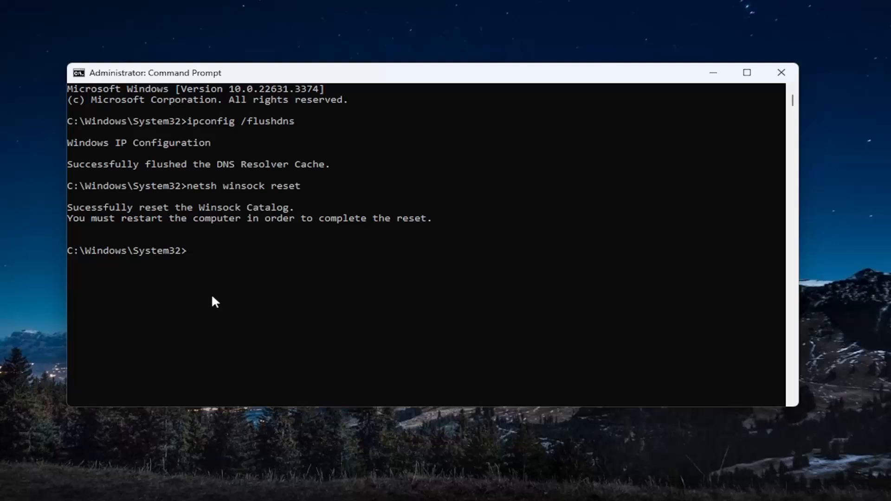
mouse_move(181, 246)
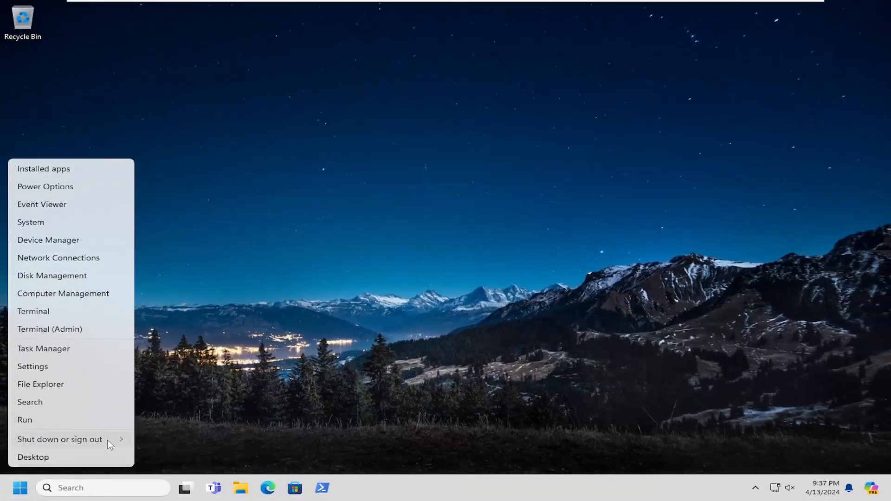
- Restart the PC from the Start menu's shut down or sign out options
left_click(59, 440)
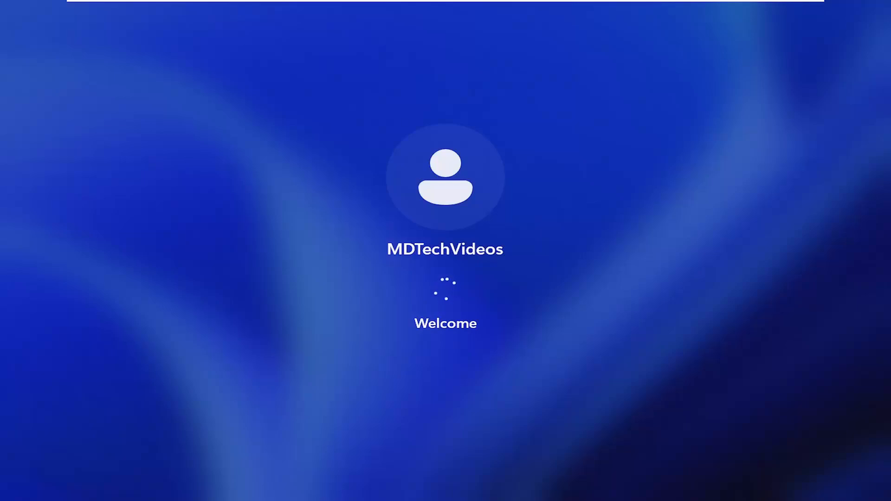